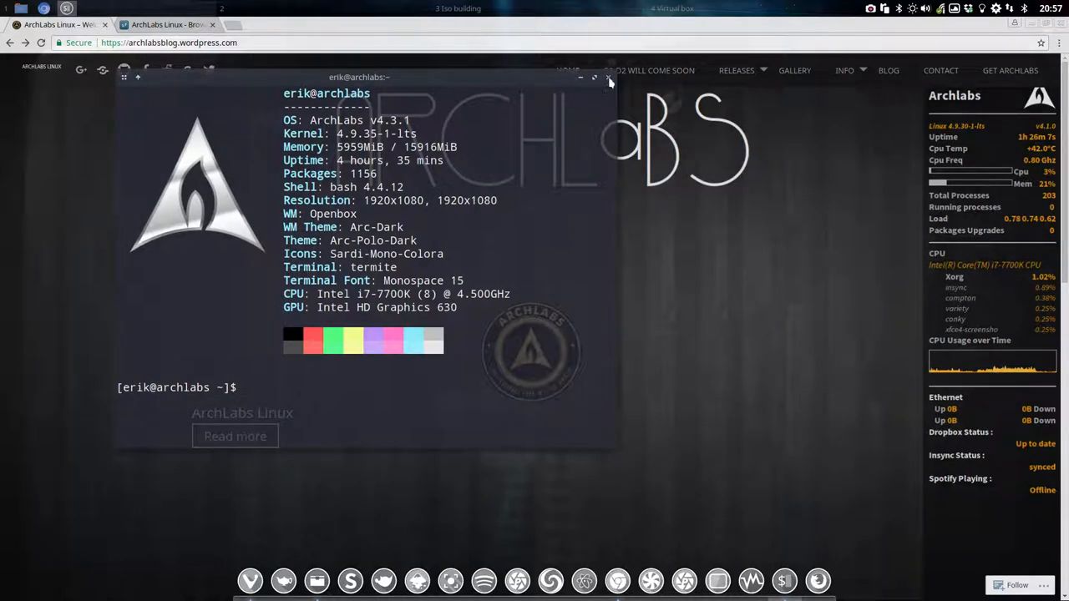
Step: Close the terminal window showing the ArchLabs system information
left_click(608, 77)
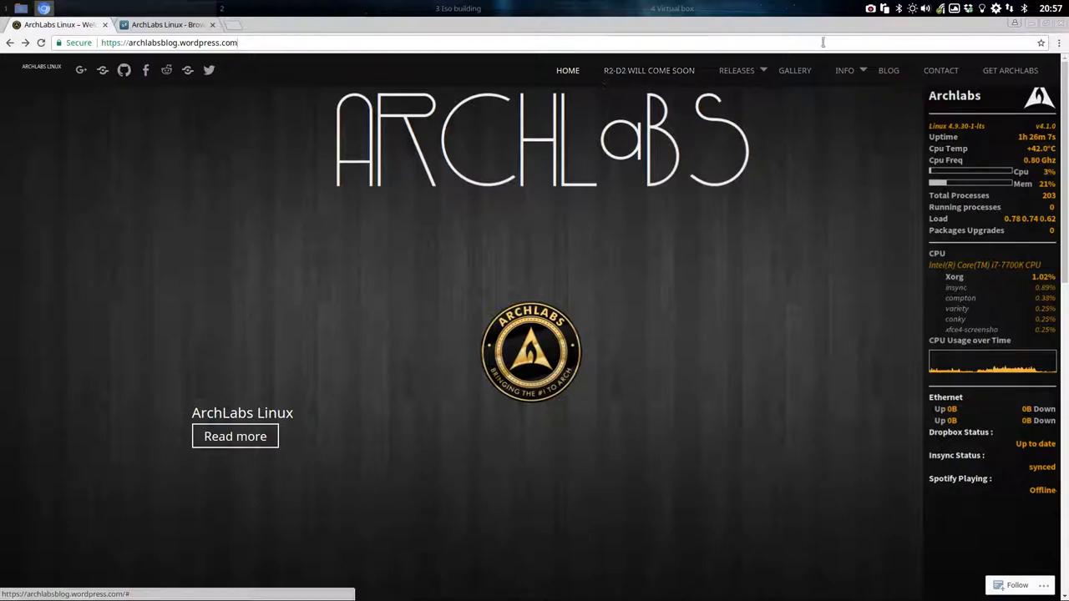
Step: Download the ArchLabs v4.1.0 ISO from SourceForge via the Get ArchLabs page
left_click(1008, 70)
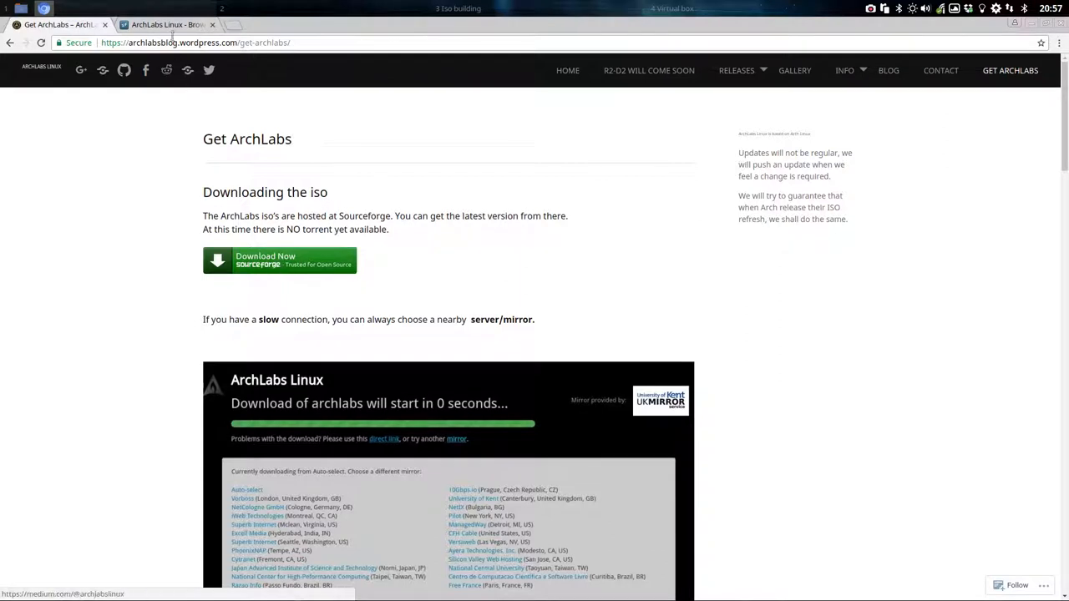
left_click(279, 260)
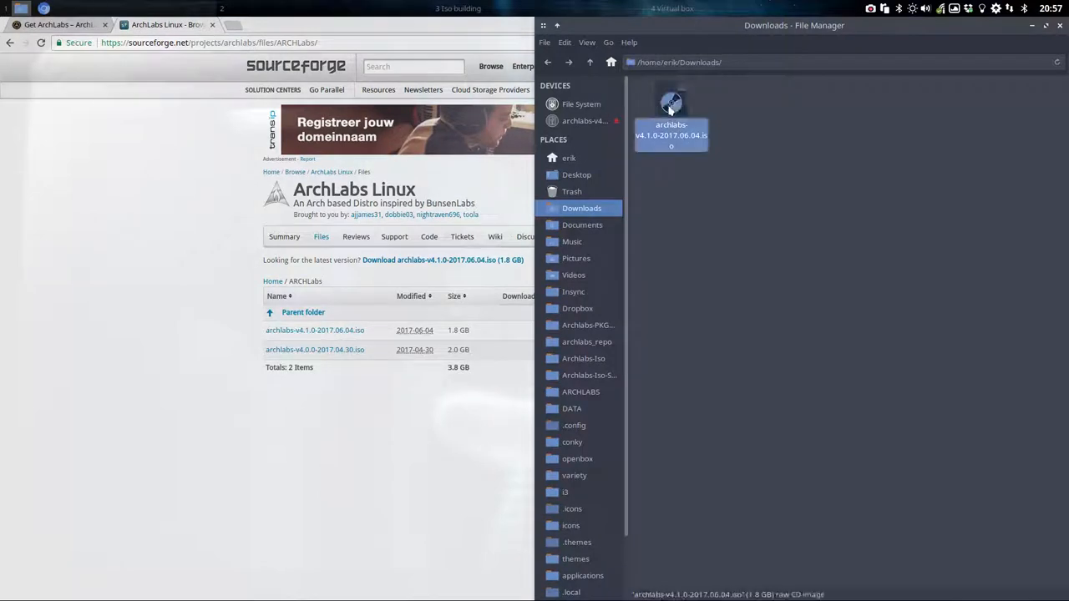
mouse_move(494, 197)
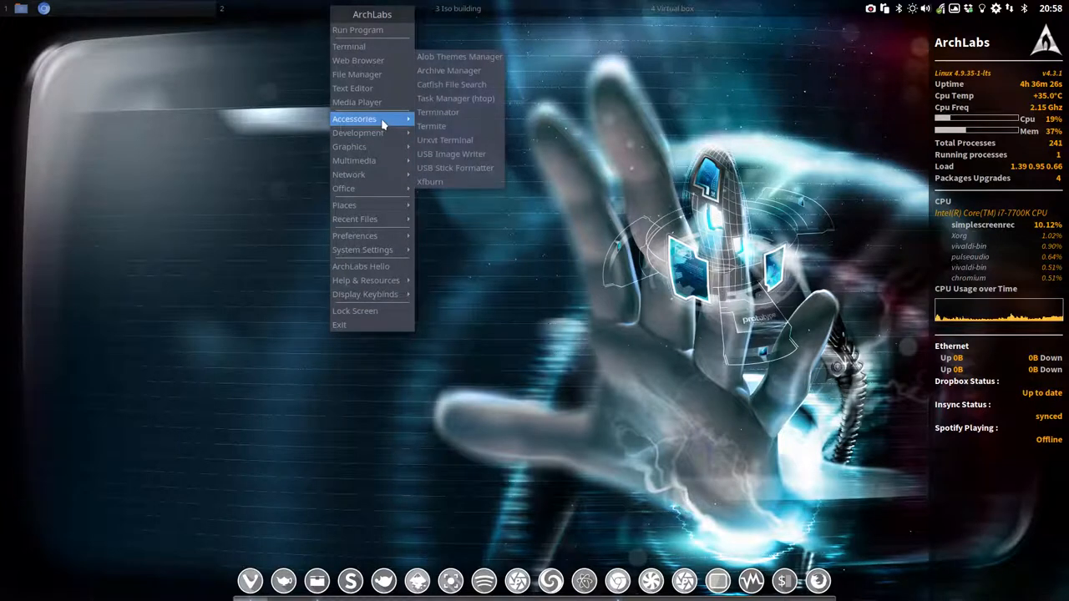
mouse_move(451, 154)
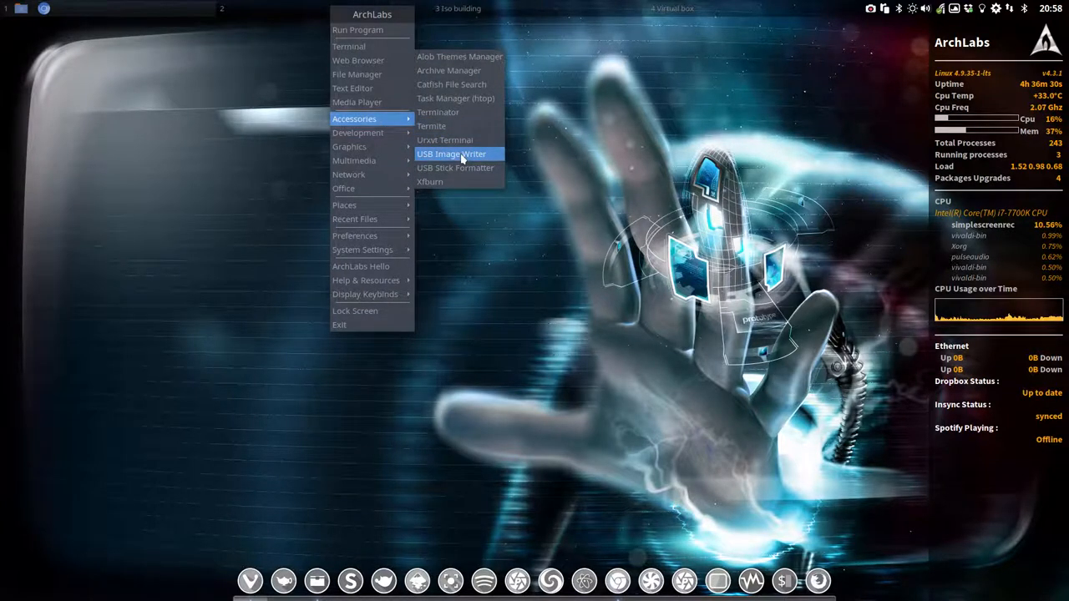
Step: Launch USB Image Writer from Accessories and start a new terminal beside it
left_click(451, 154)
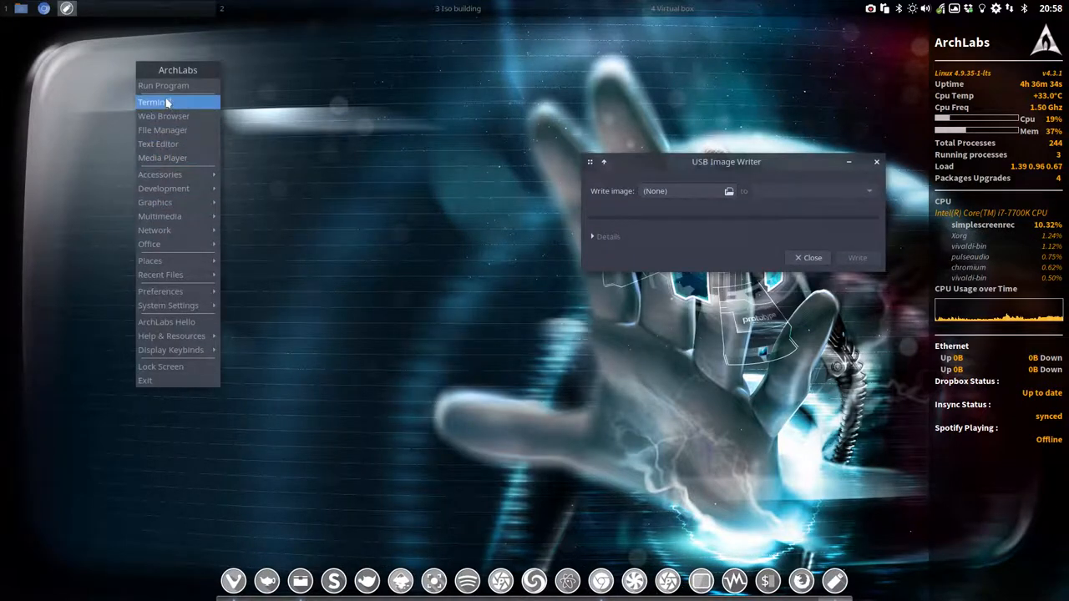
left_click(154, 102)
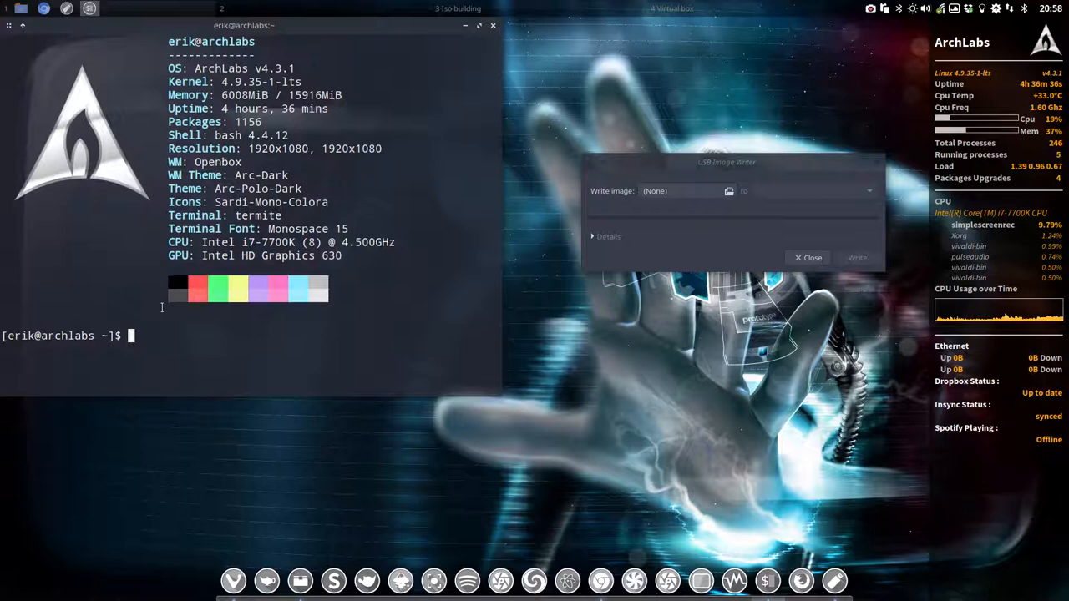
Step: Check mintstick's manual and -h usage help, then run 'mintstick -m iso'
type("minst")
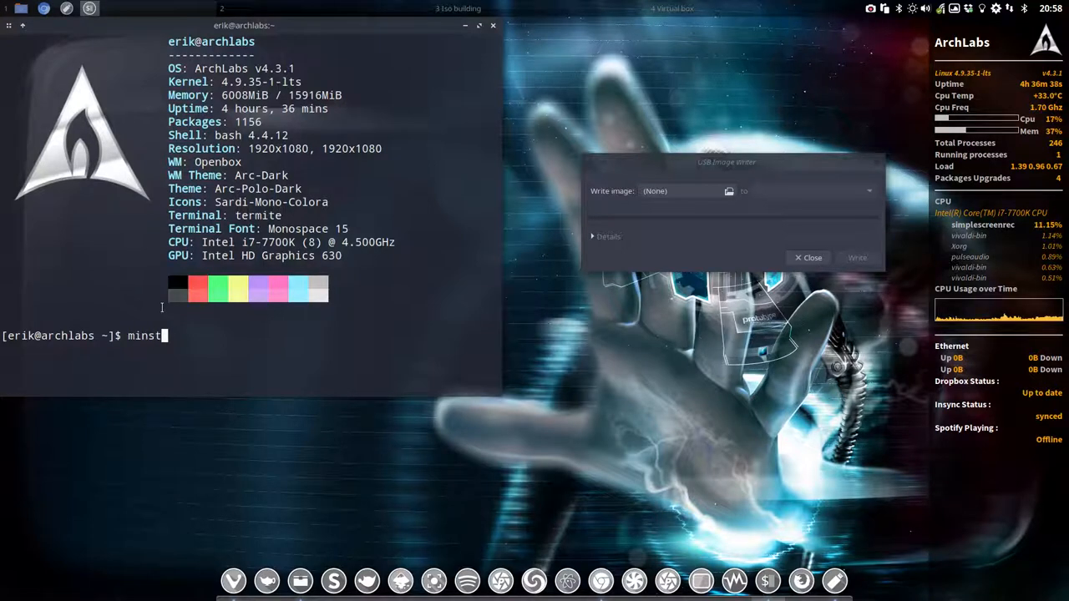
type("man mintstikc")
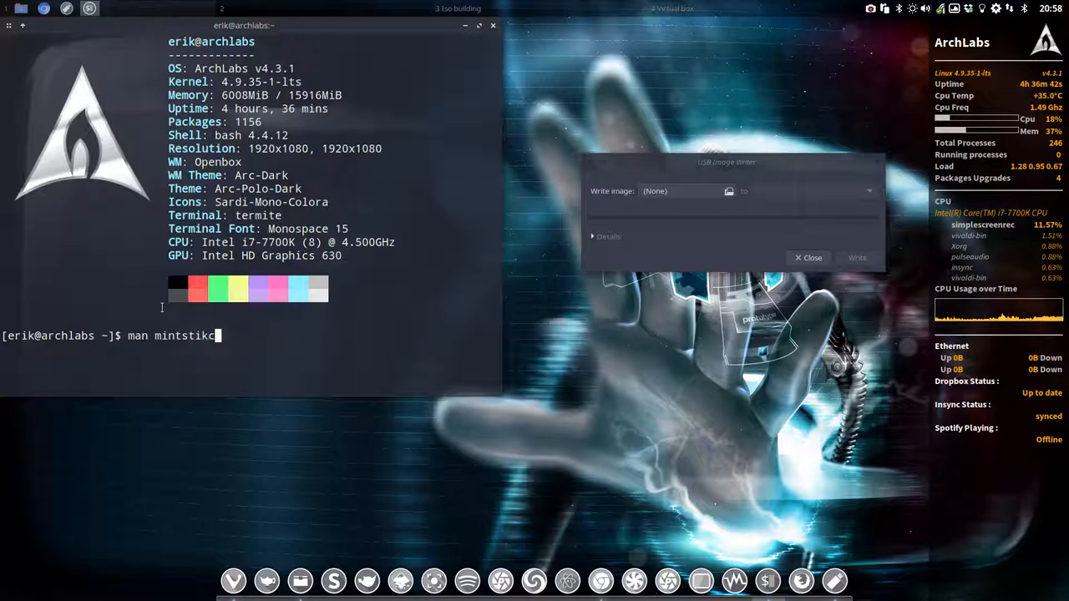
key("Return")
type("mintsti")
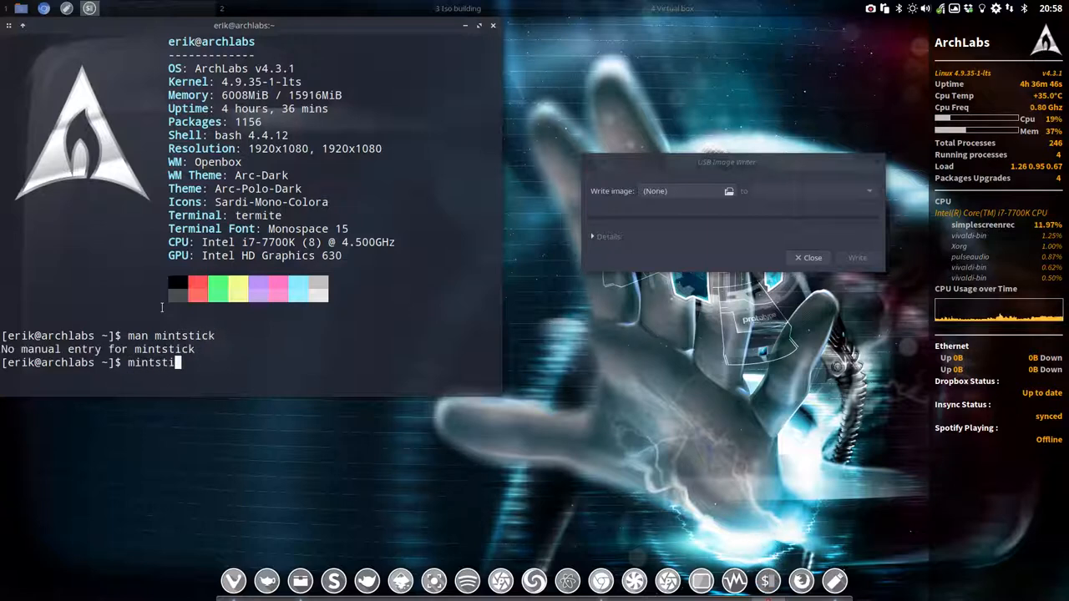
type("ck -h")
key("Return")
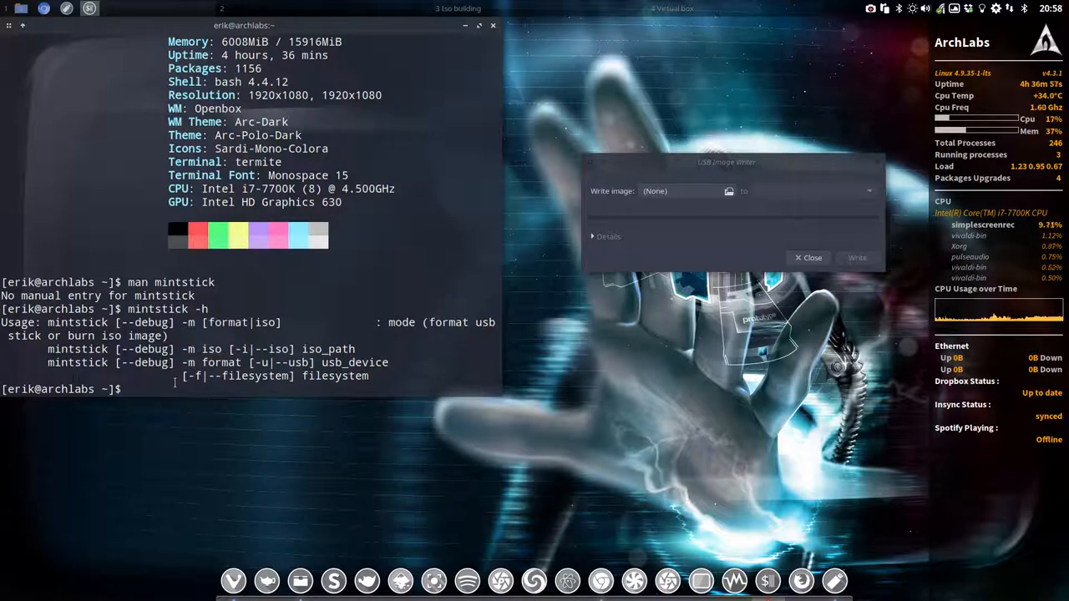
type("mintstick -m iso")
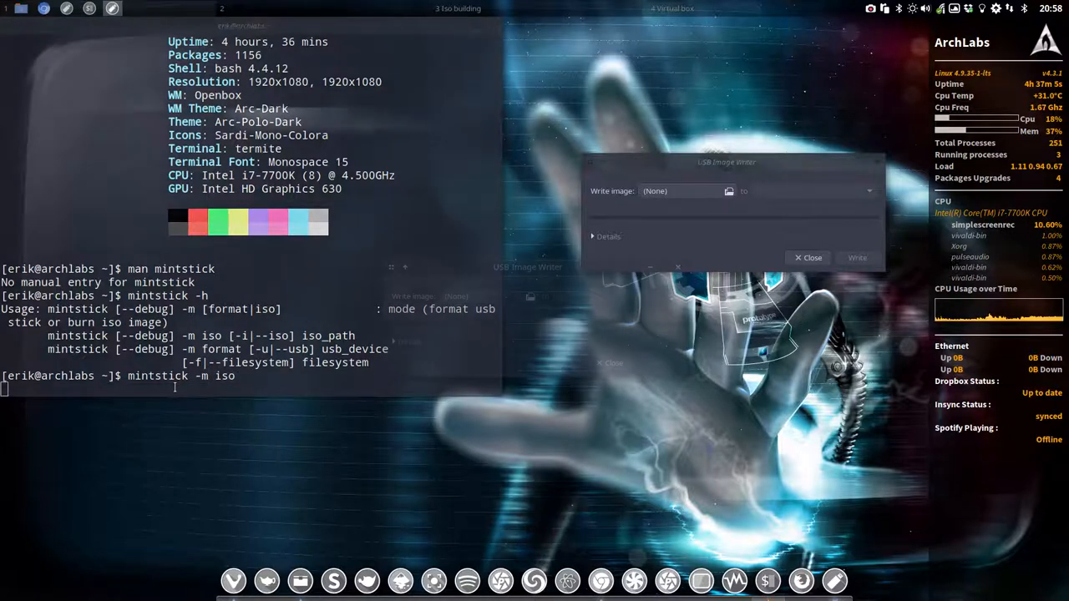
left_click_drag(727, 162, 528, 268)
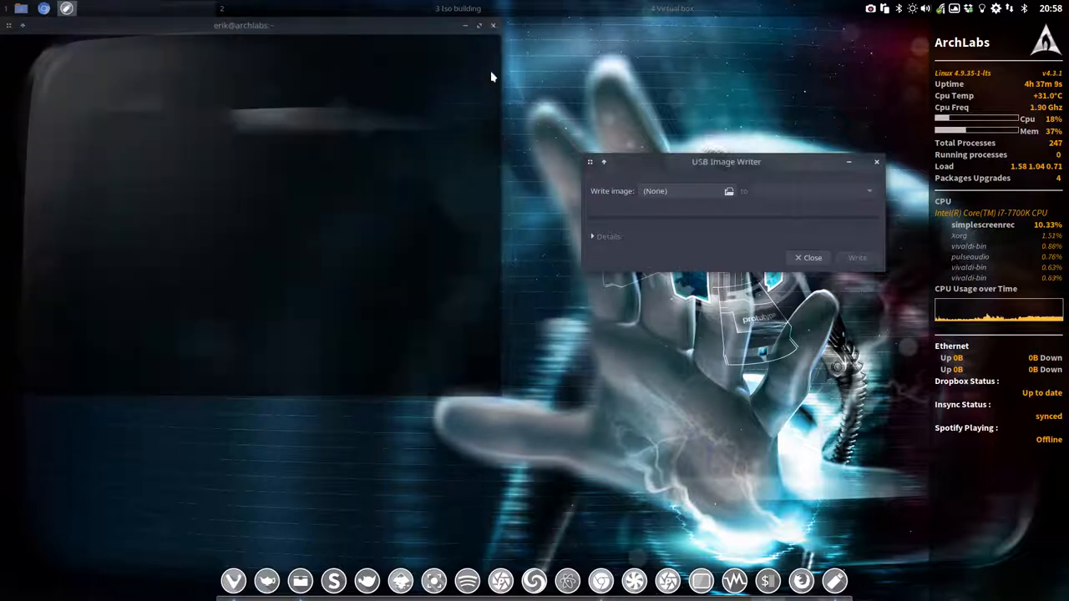
Step: Choose the ArchLabs ISO from Downloads as the image to write
left_click_drag(725, 161, 486, 171)
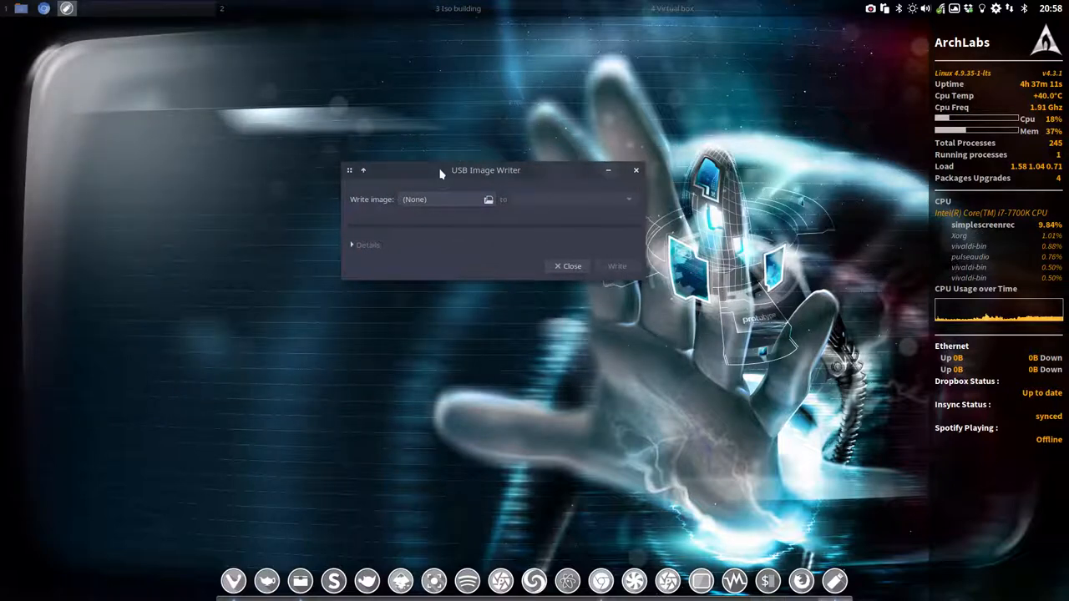
left_click(487, 199)
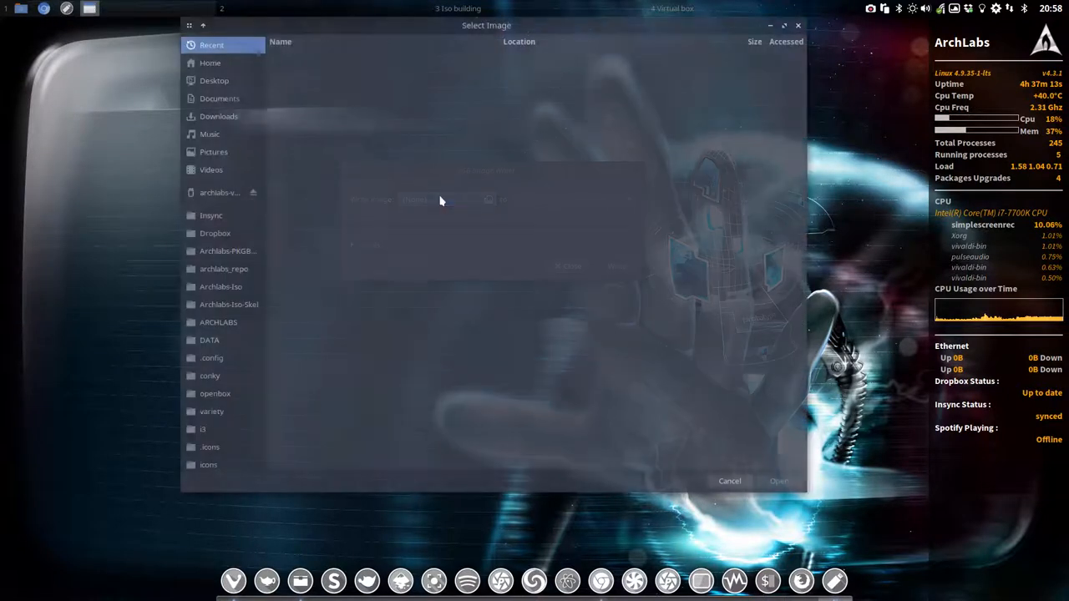
left_click(219, 117)
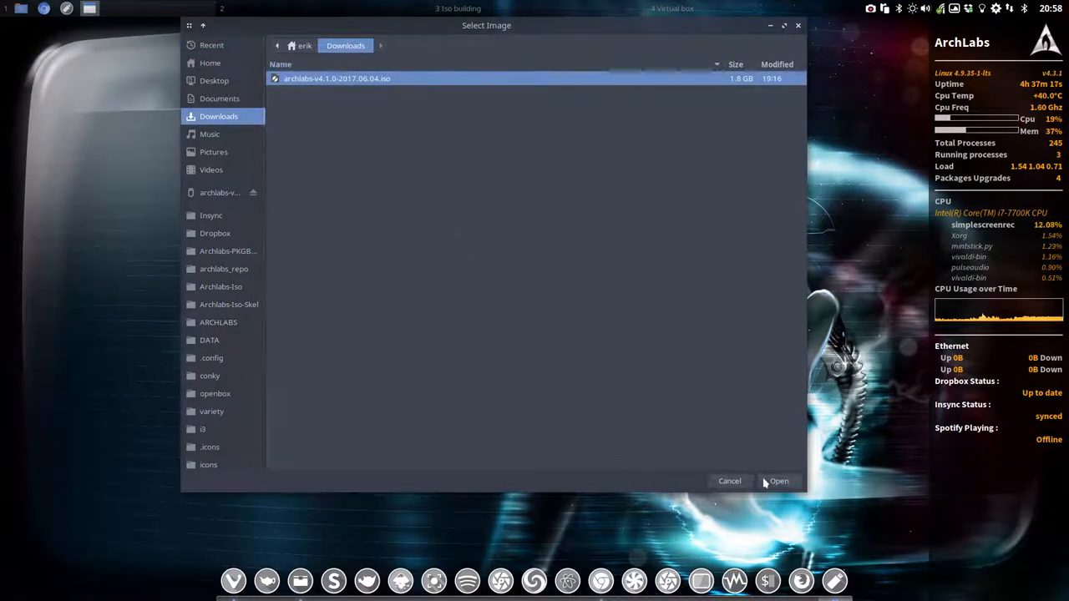
left_click(779, 481)
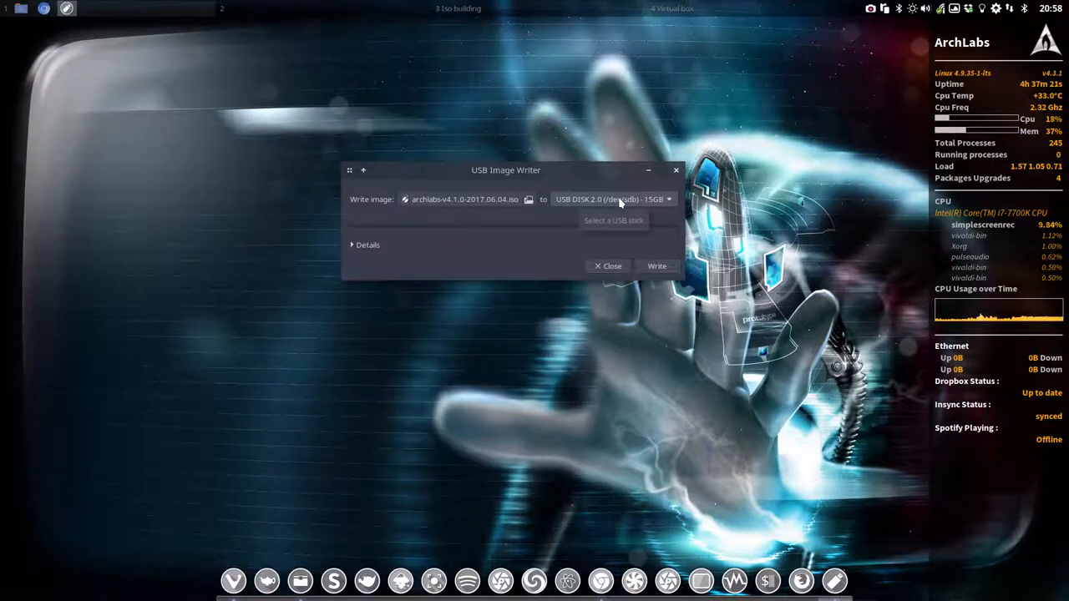
Step: Start writing the image to the USB disk, authenticating with the password
left_click(656, 266)
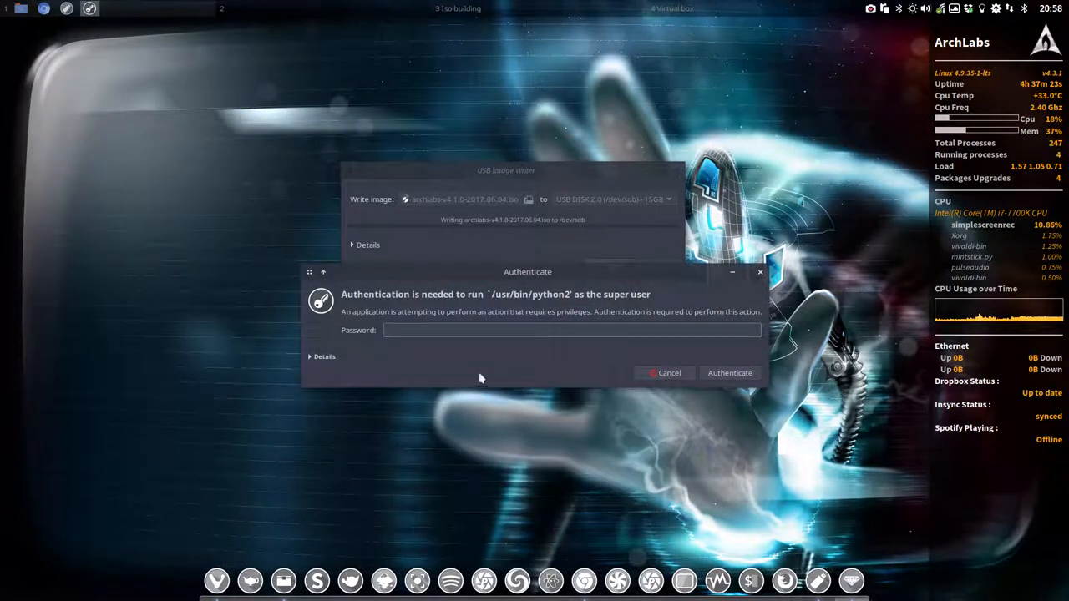
type("••••")
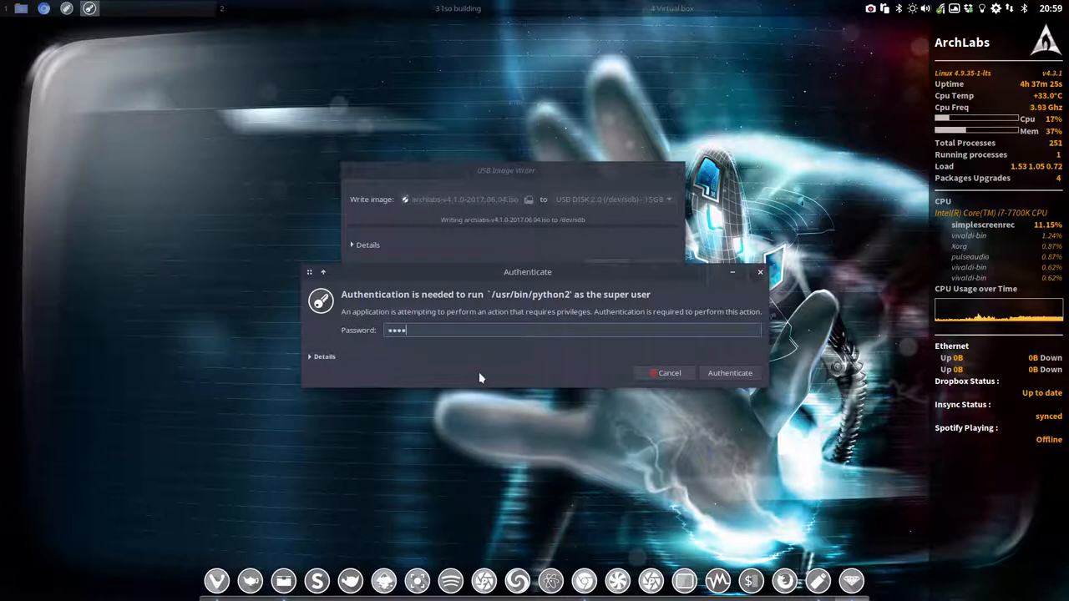
left_click(728, 373)
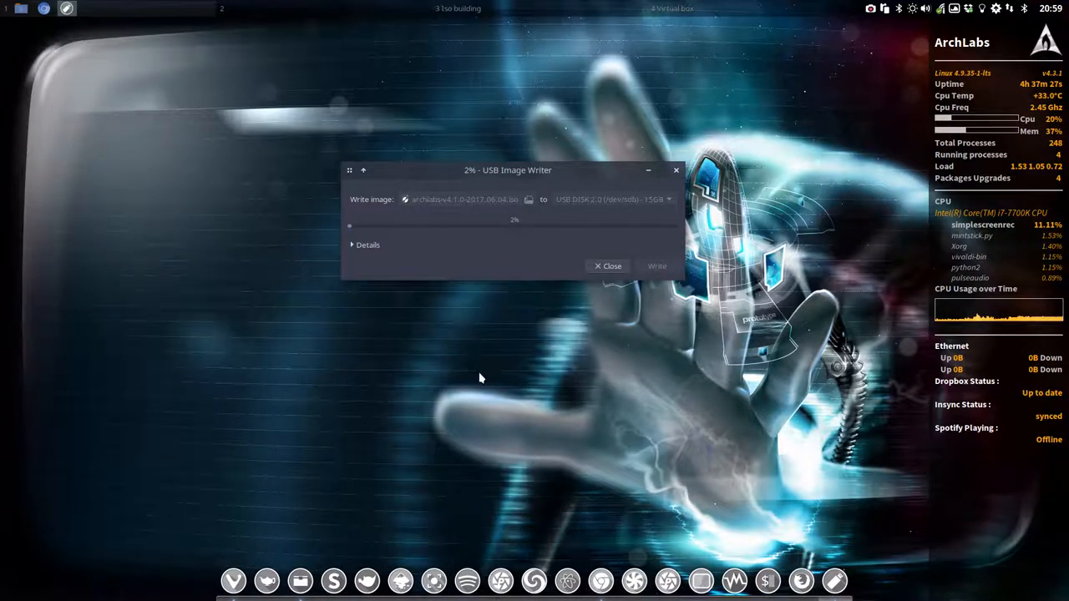